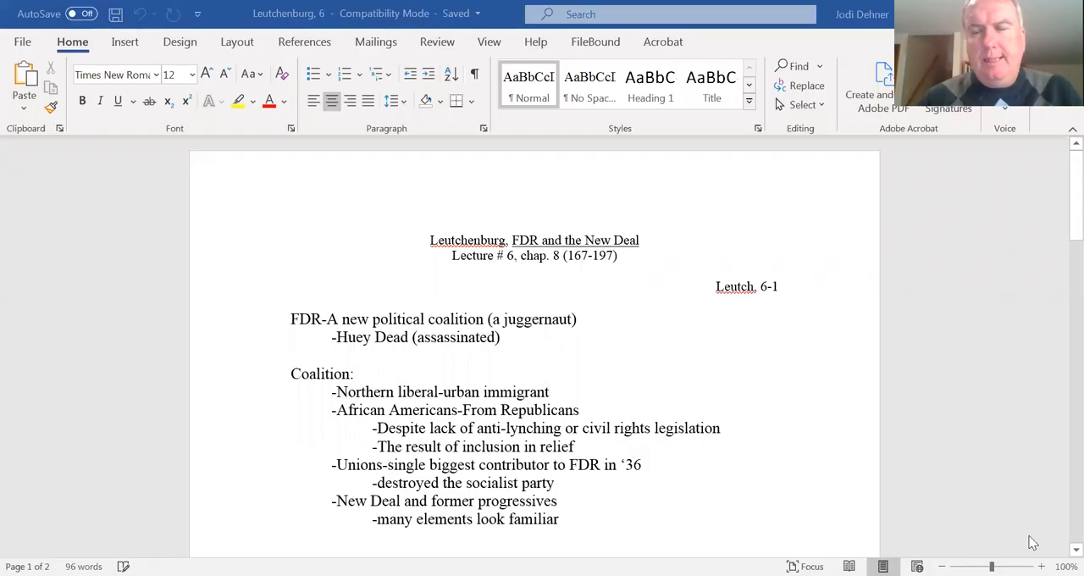
mouse_move(1061, 549)
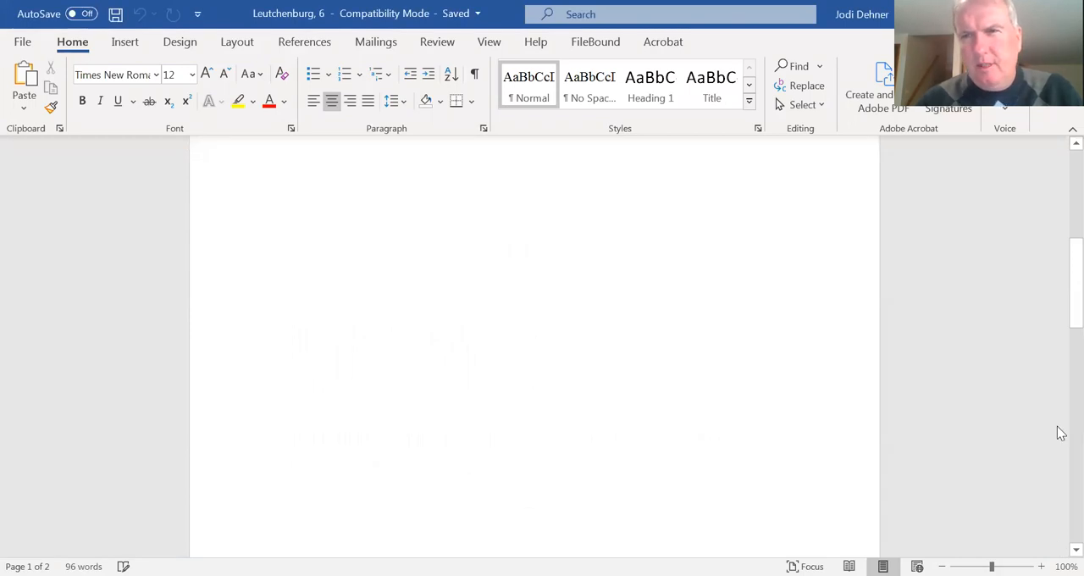
scroll(up, 3)
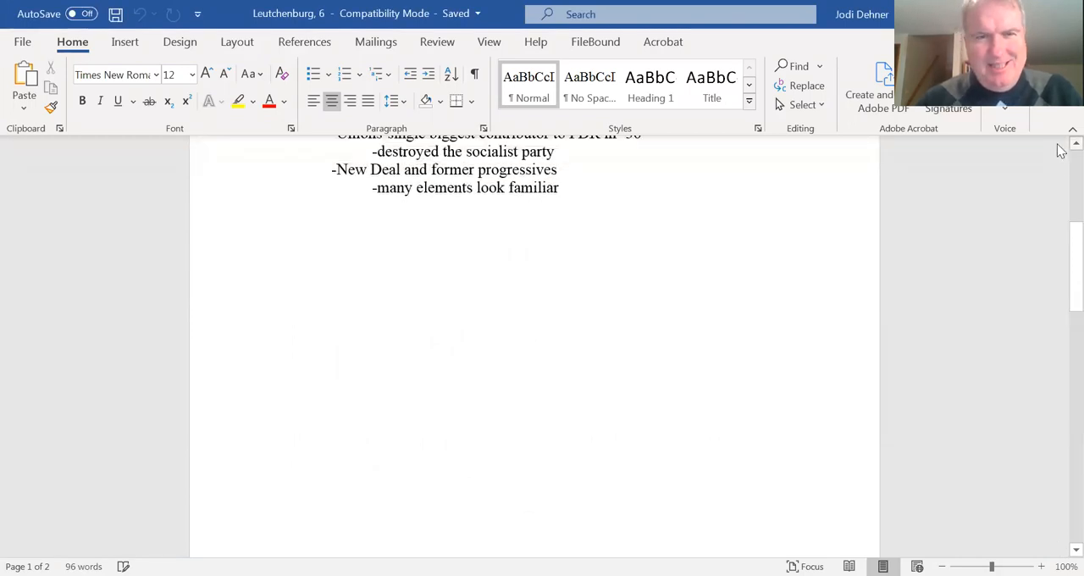
scroll(up, 3)
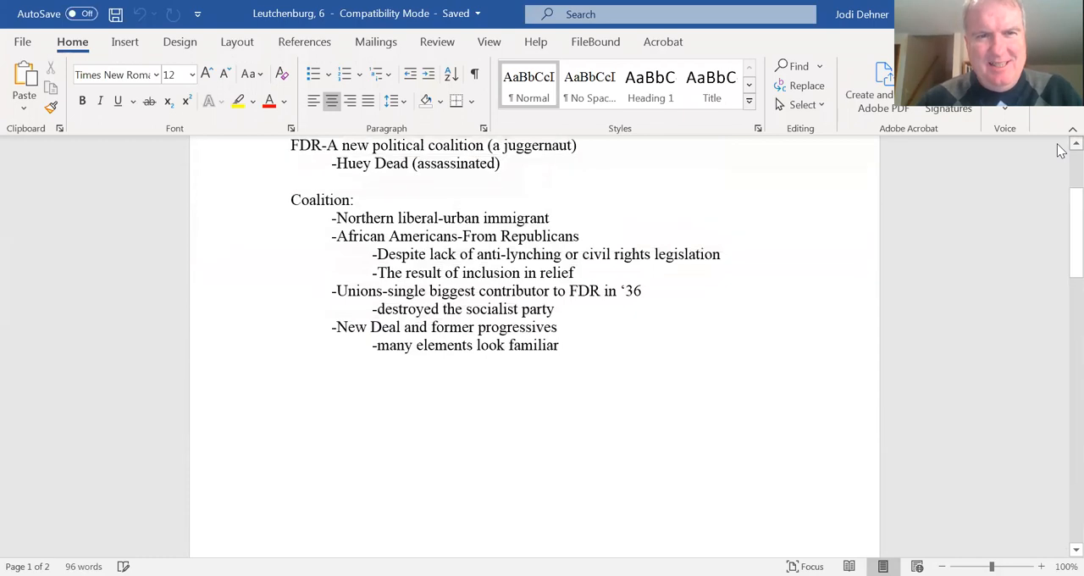
scroll(up, 3)
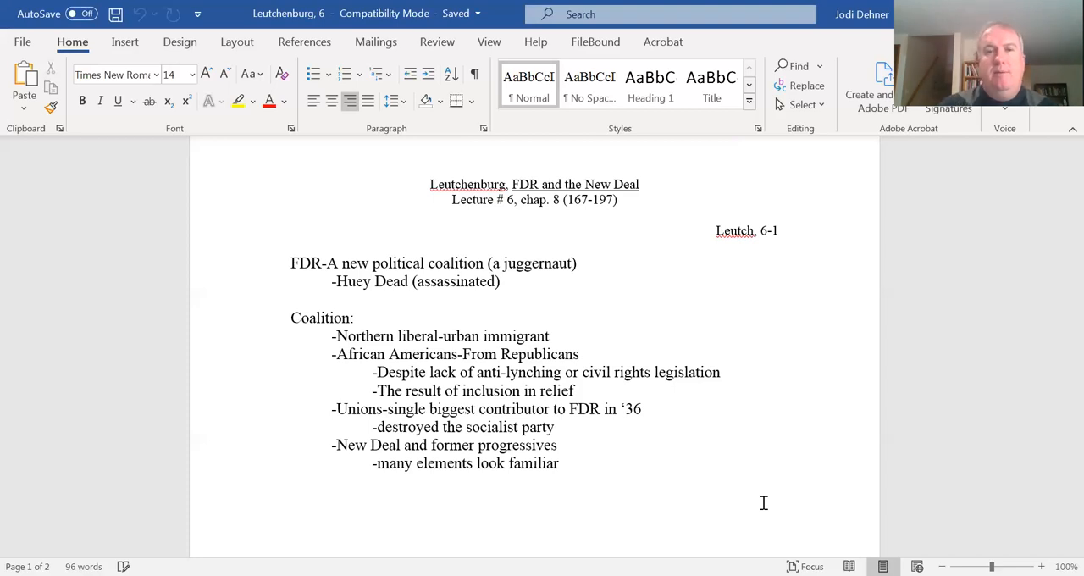
mouse_move(1050, 526)
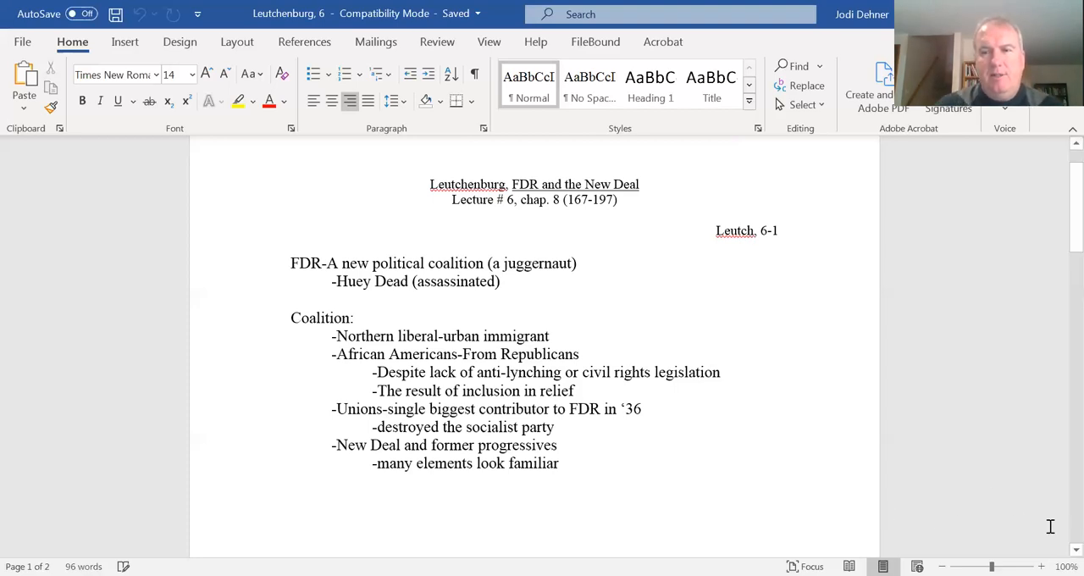